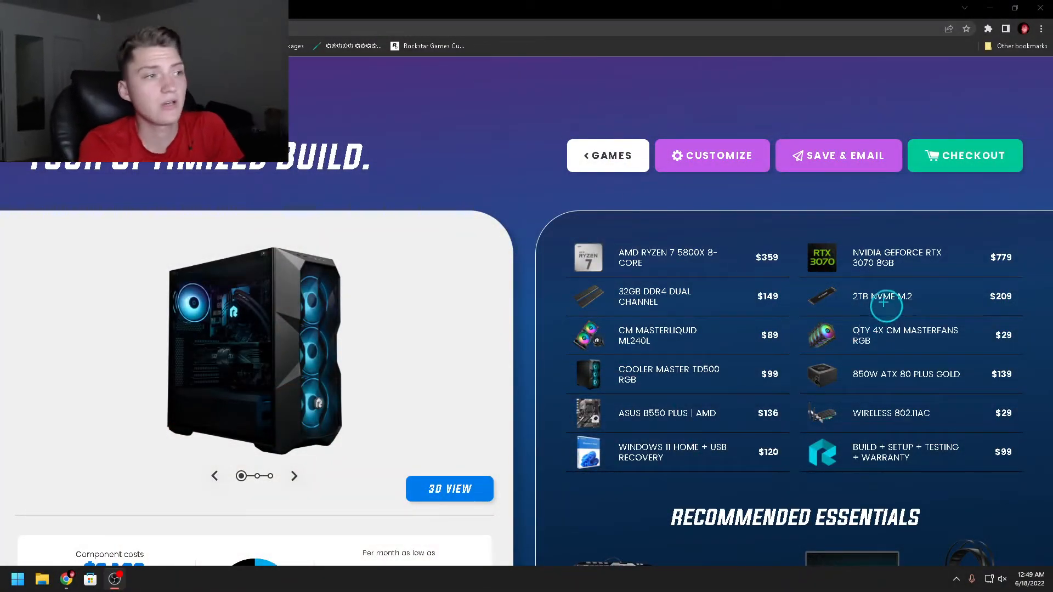
pyautogui.moveTo(900, 285)
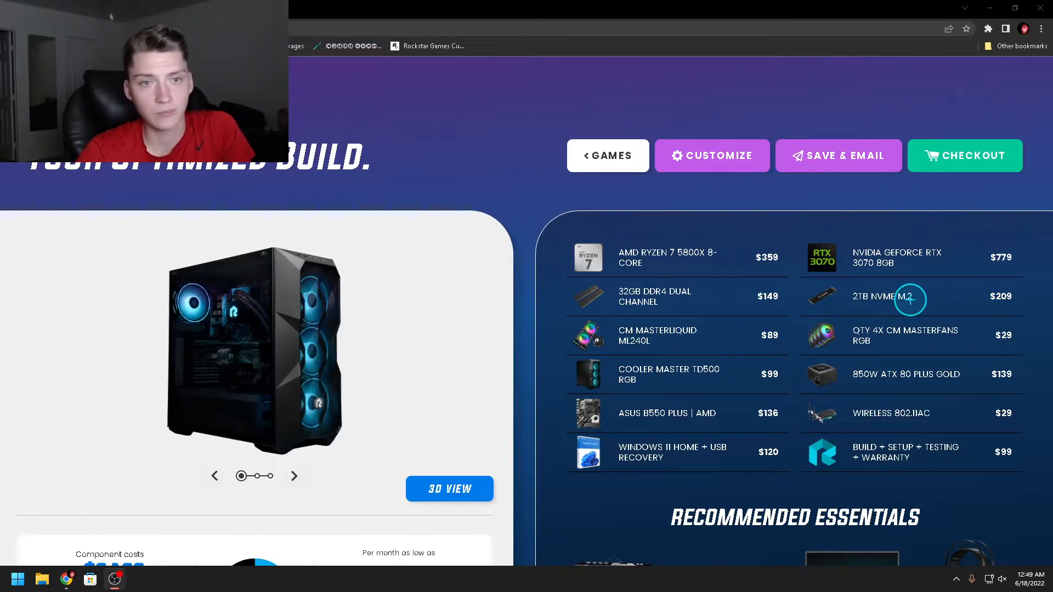
pyautogui.moveTo(836, 302)
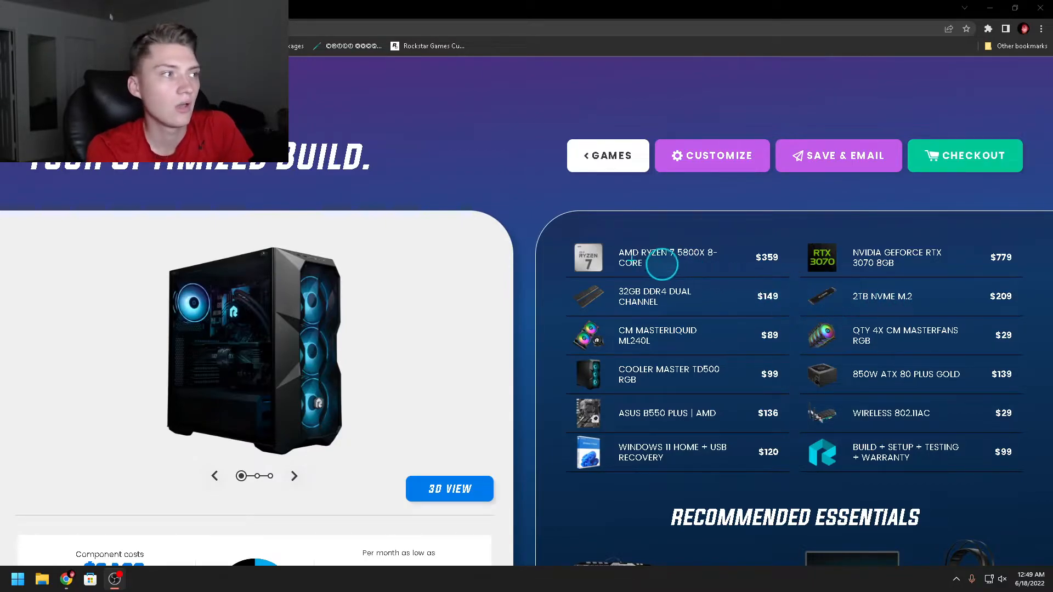
pyautogui.moveTo(705, 255)
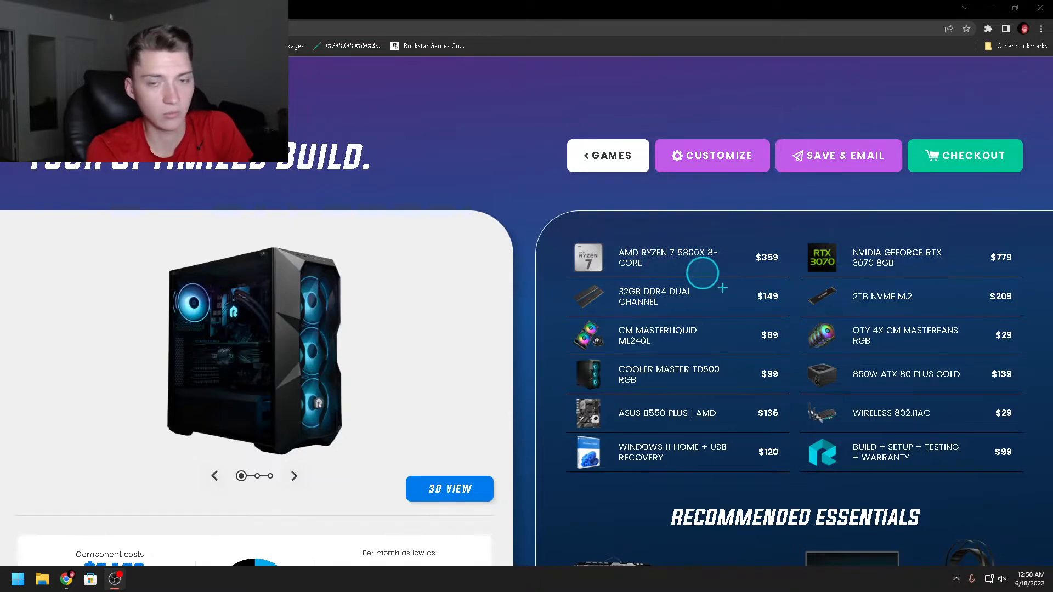
pyautogui.moveTo(826, 296)
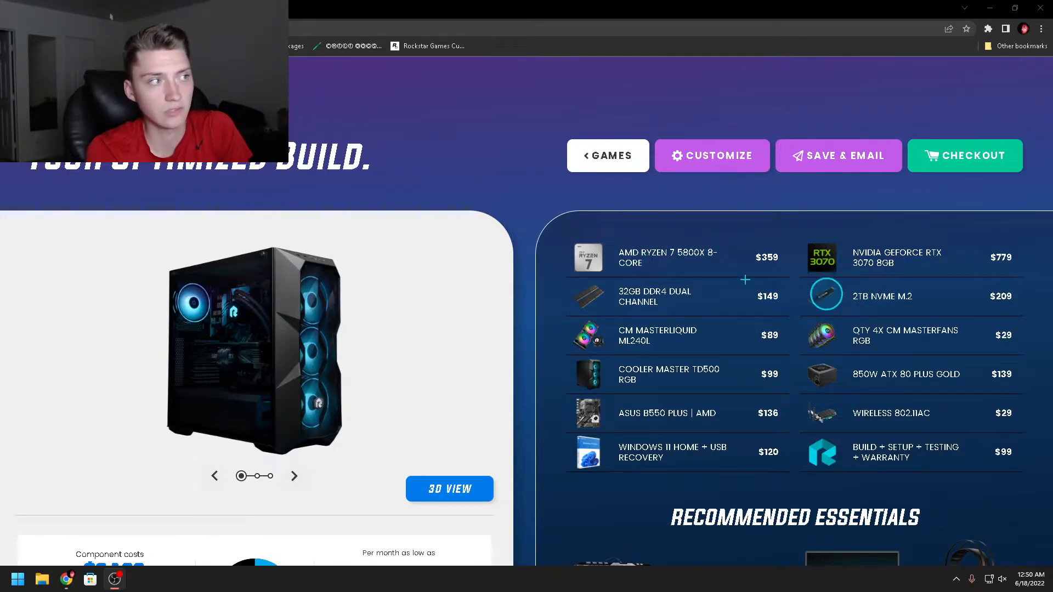
pyautogui.moveTo(928, 301)
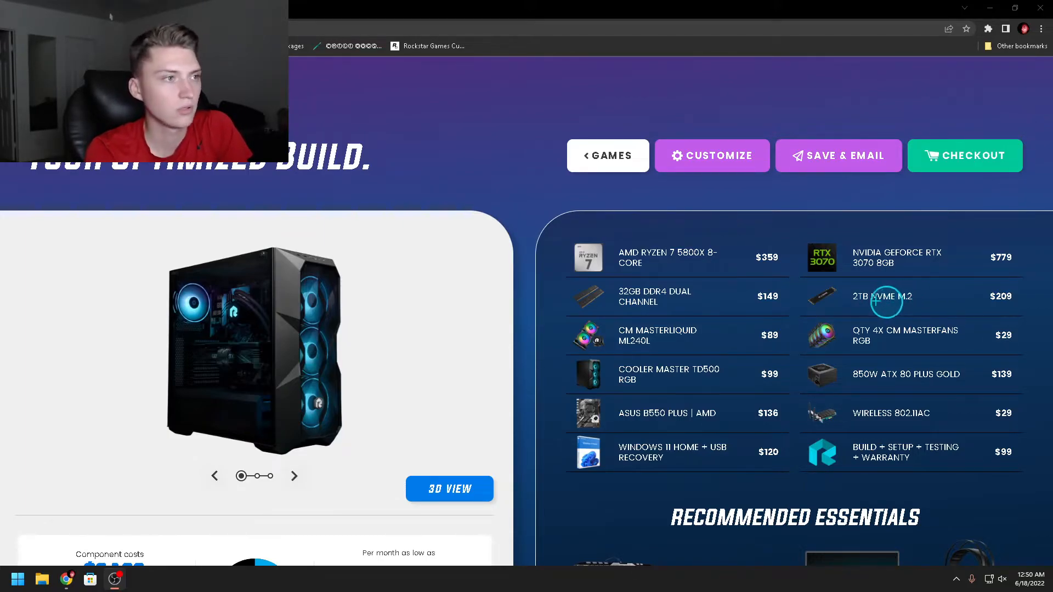
pyautogui.moveTo(906, 299)
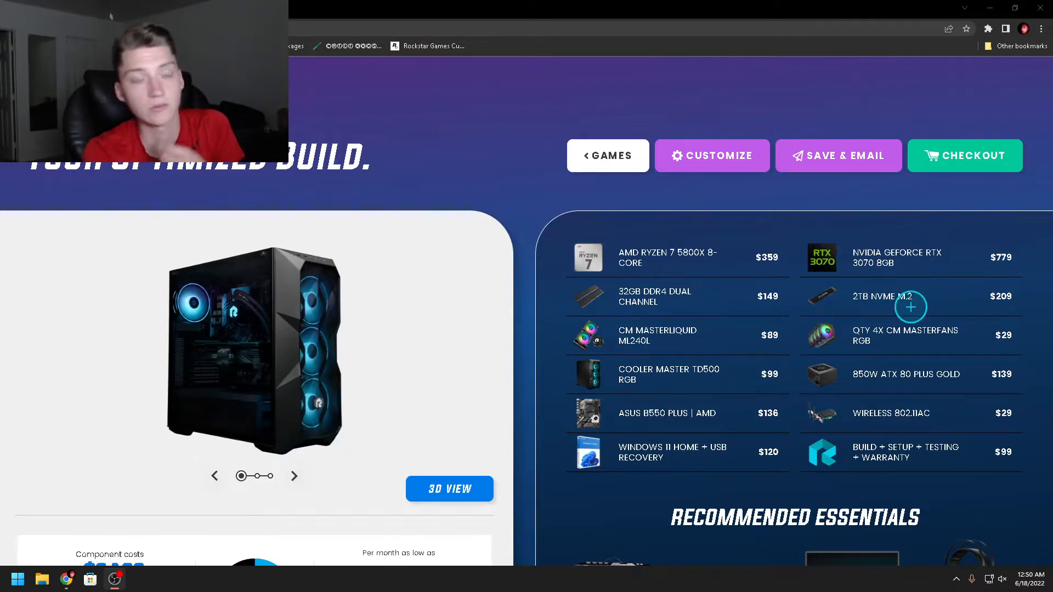
pyautogui.moveTo(715, 412)
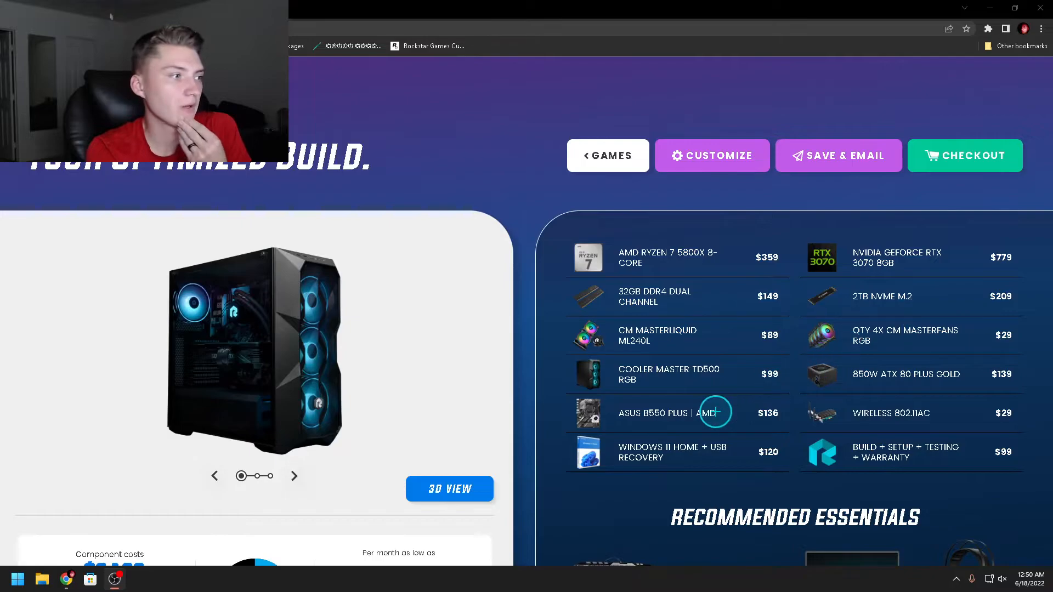
pyautogui.moveTo(742, 430)
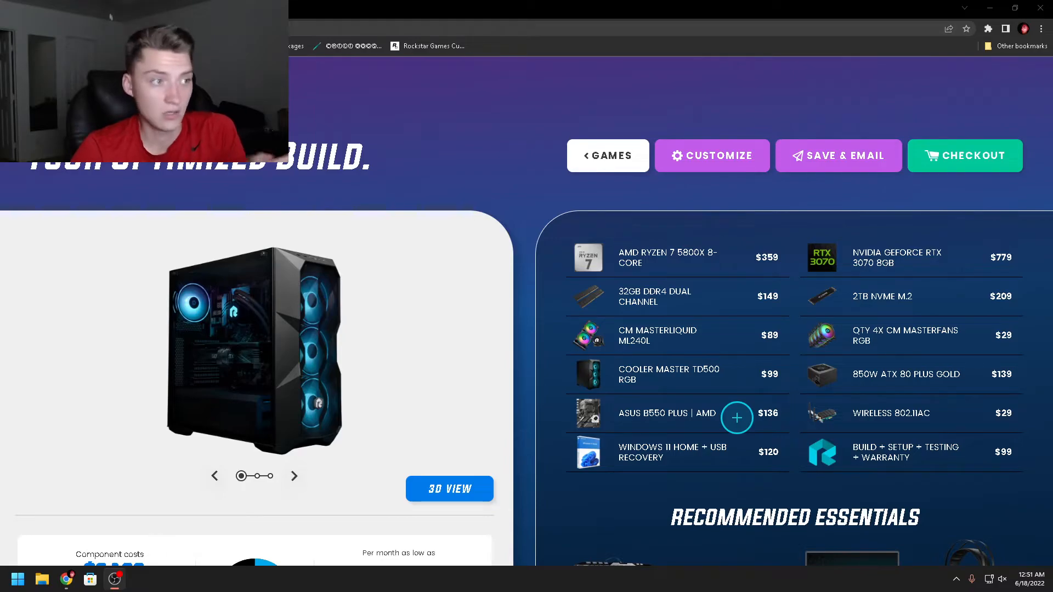
pyautogui.moveTo(908, 279)
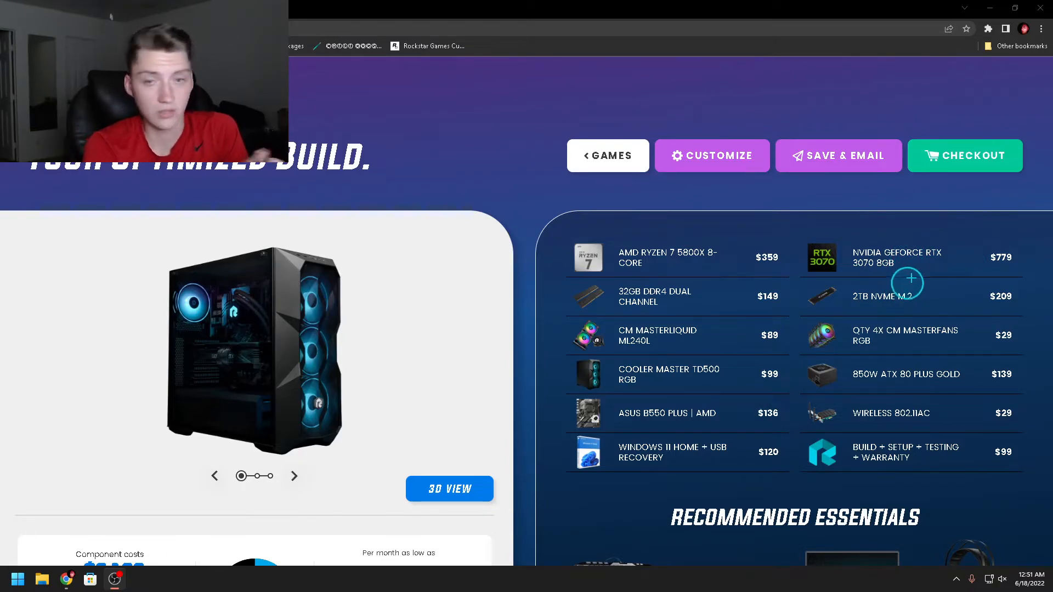